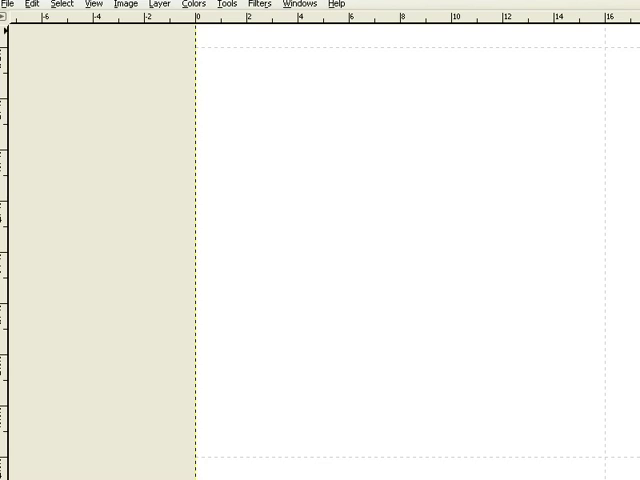
# Step: Drag in the colour picker toward a red foreground colour, hex e00000
pyautogui.moveTo(320, 113); pyautogui.dragTo(490, 125)
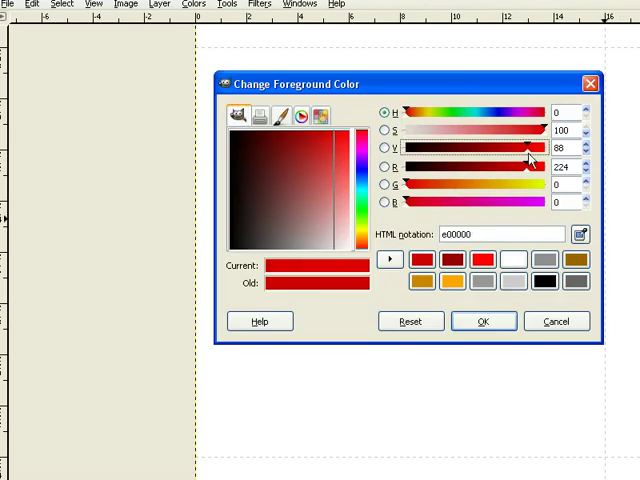
# Step: Confirm red ff0000 as the foreground colour for the character's body and legs
pyautogui.click(484, 321)
pyautogui.write('80')
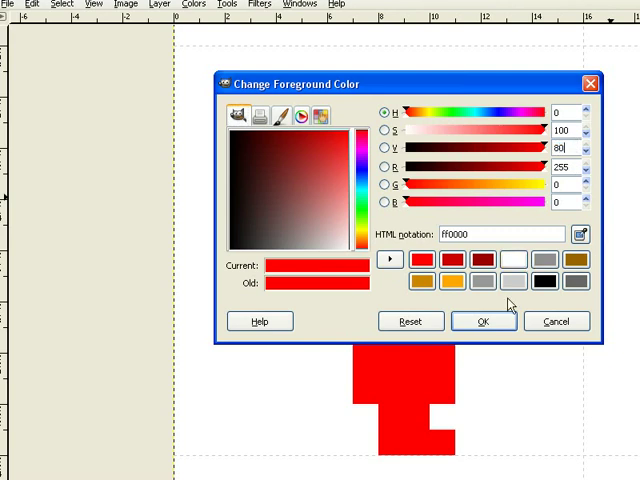
# Step: Confirm the darker red shading colour for the head and edges
pyautogui.click(483, 321)
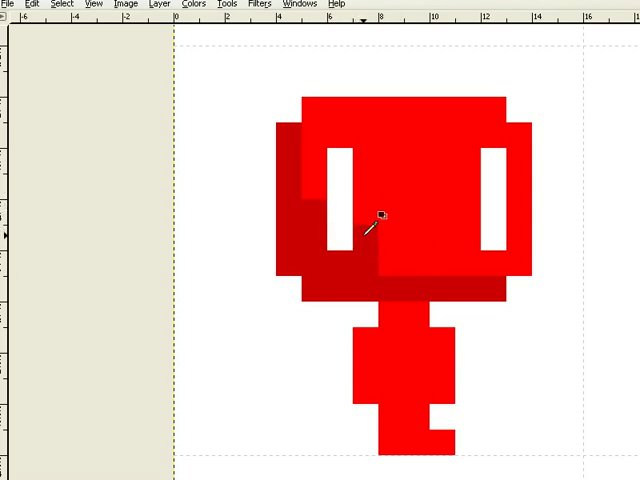
# Step: Adjust the head shading and shade the body and legs in dark red
pyautogui.click(290, 118)
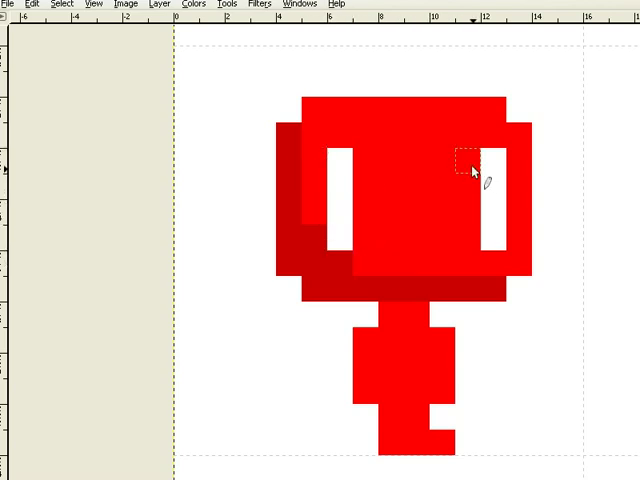
pyautogui.click(285, 190)
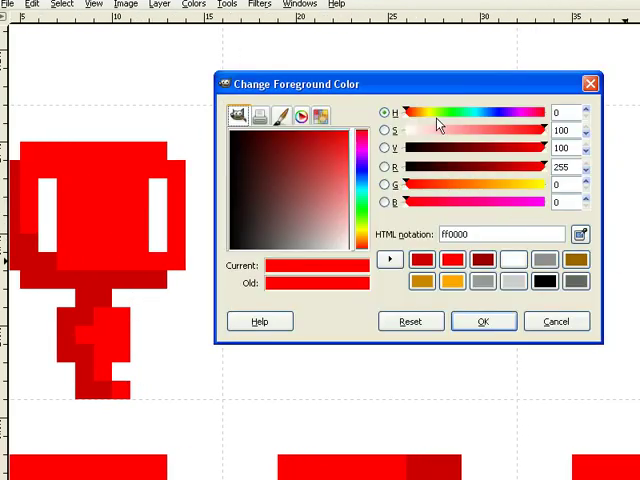
# Step: Set the foreground to dirt brown 6a4600 and fill the square tile with it
pyautogui.moveTo(400, 112); pyautogui.dragTo(470, 112)
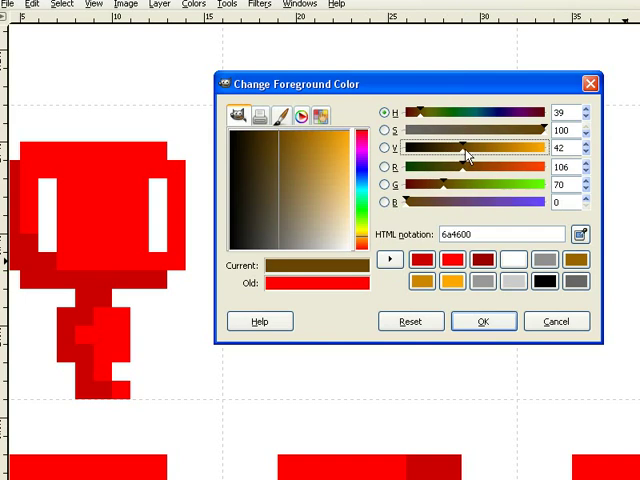
pyautogui.click(485, 321)
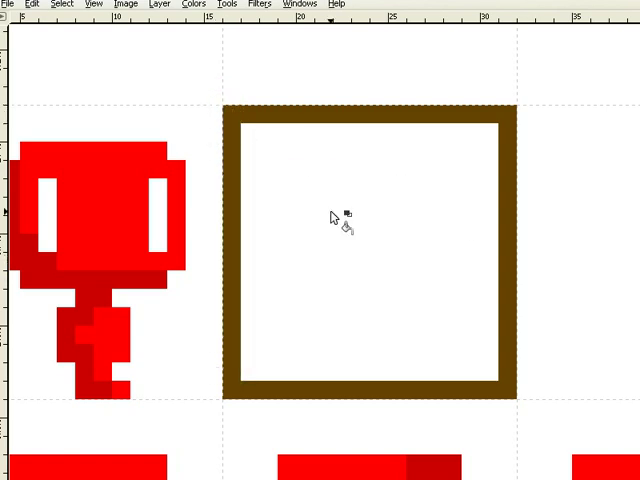
pyautogui.doubleClick(345, 215)
pyautogui.write('60')
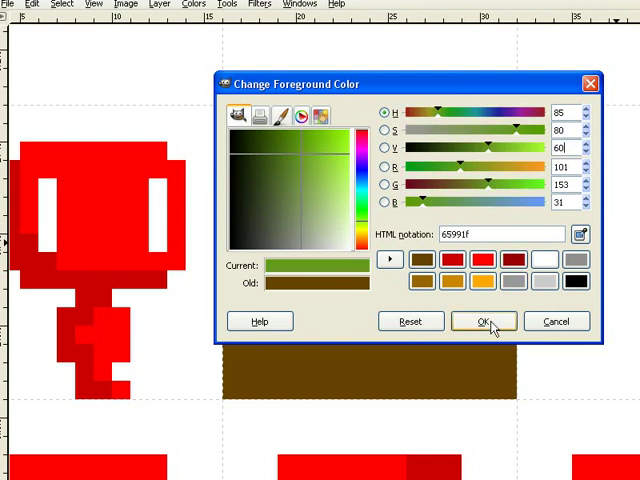
# Step: Confirm grass green 65991f and paint a jagged grass edge along the tile's top
pyautogui.click(485, 321)
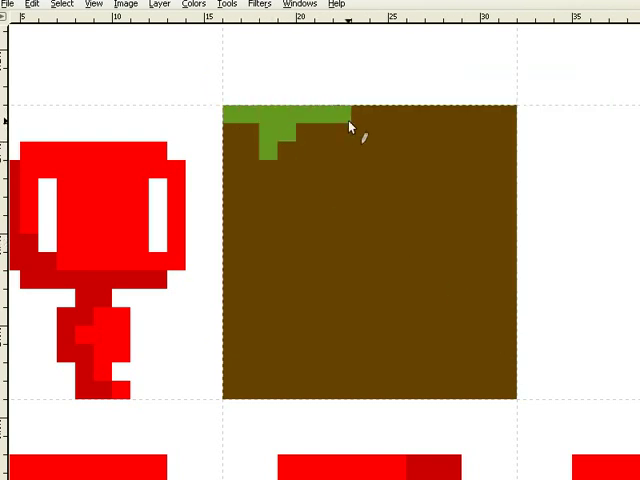
pyautogui.moveTo(350, 125); pyautogui.dragTo(505, 140)
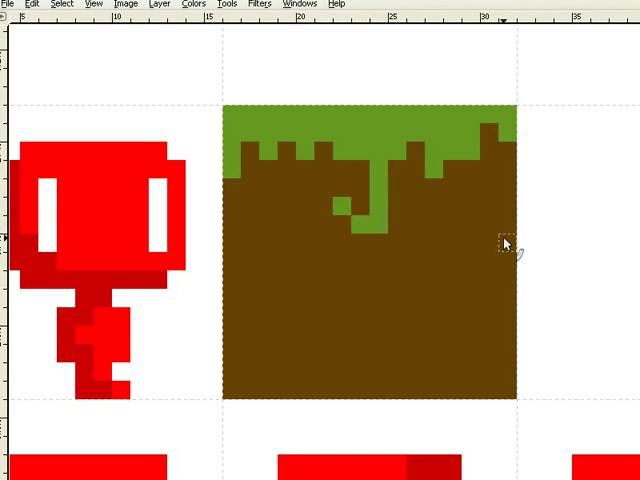
pyautogui.moveTo(343, 283)
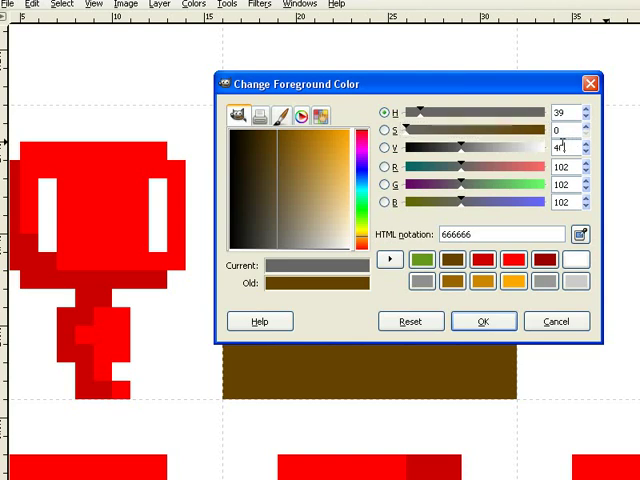
# Step: Add grey stone pixels, a lighter green grass highlight, and dark green strands
pyautogui.click(483, 321)
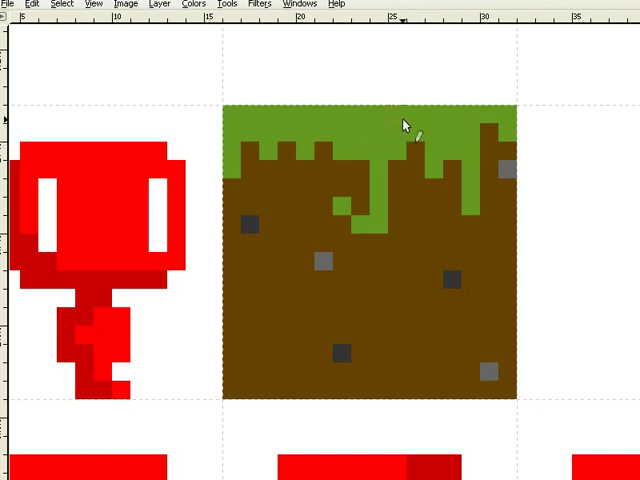
pyautogui.moveTo(252, 122)
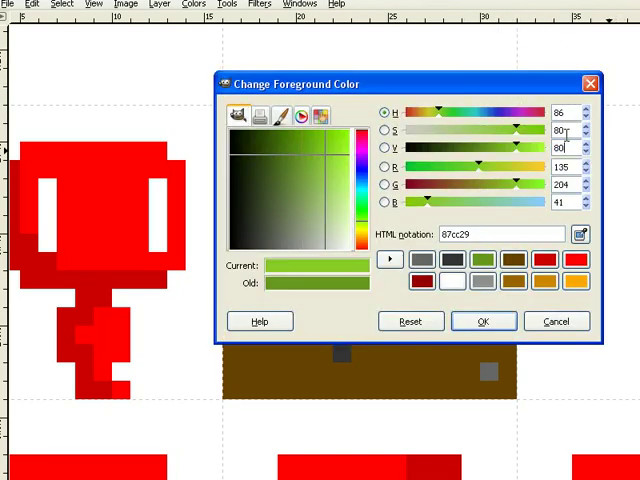
pyautogui.click(483, 321)
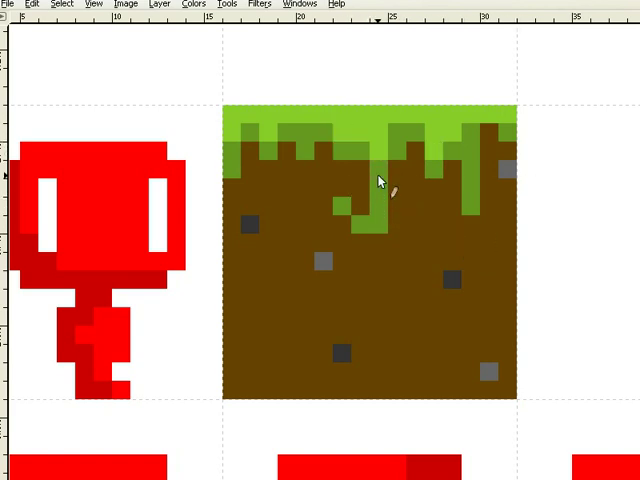
pyautogui.moveTo(381, 185)
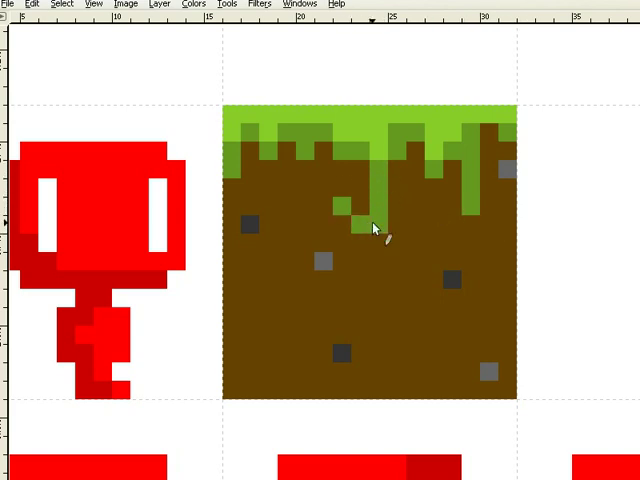
pyautogui.moveTo(380, 233)
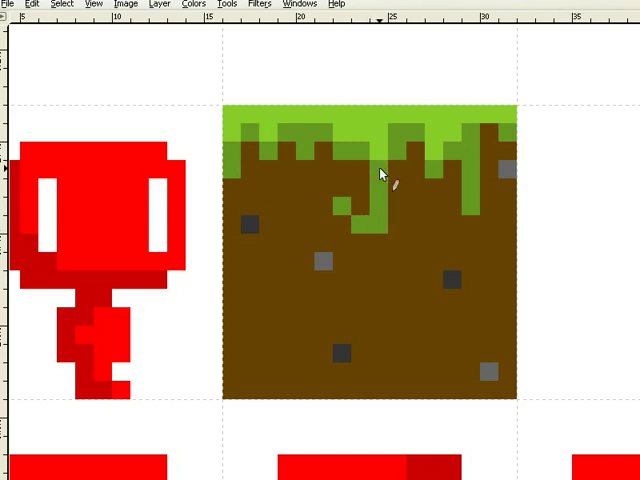
pyautogui.click(378, 152)
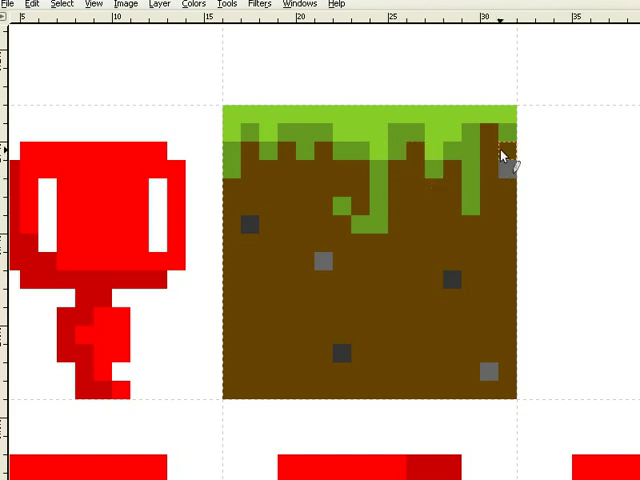
# Step: Pick a darker brown and paint shadow pixels beneath the grass edge
pyautogui.click(507, 168)
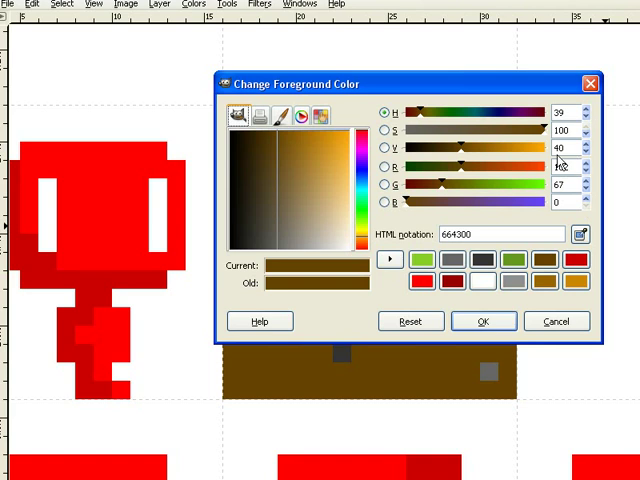
pyautogui.click(483, 321)
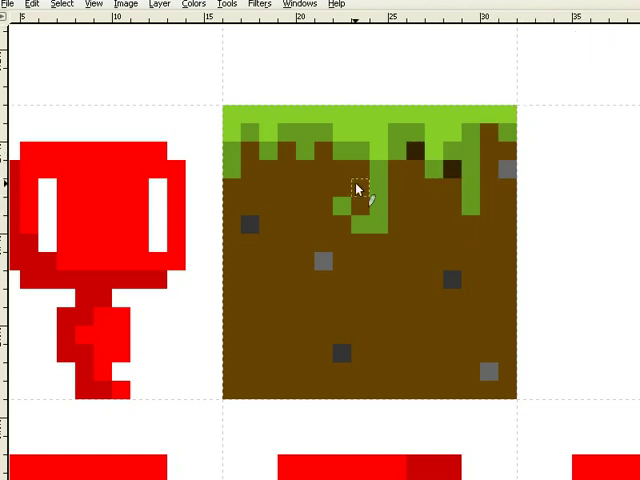
pyautogui.click(347, 175)
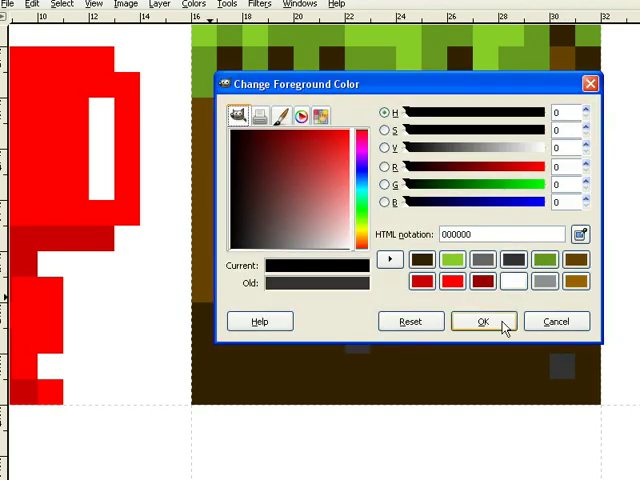
# Step: Confirm black 000000 for specks along the bottom of the dirt
pyautogui.click(484, 321)
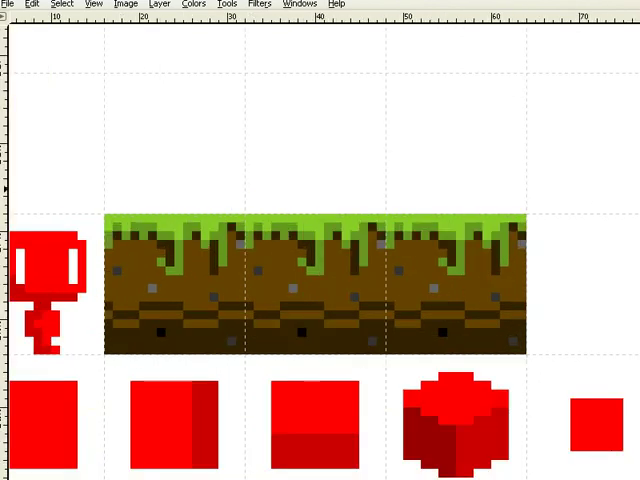
# Step: Scroll above the ground strip and paint the brown palm trunk pixels
pyautogui.scroll(-3)
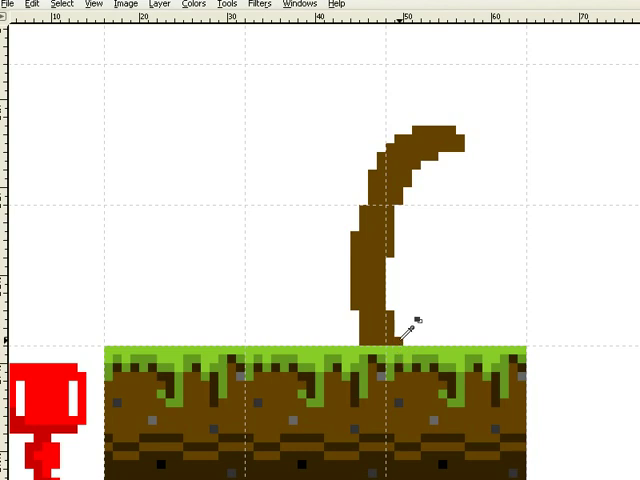
pyautogui.click(428, 110)
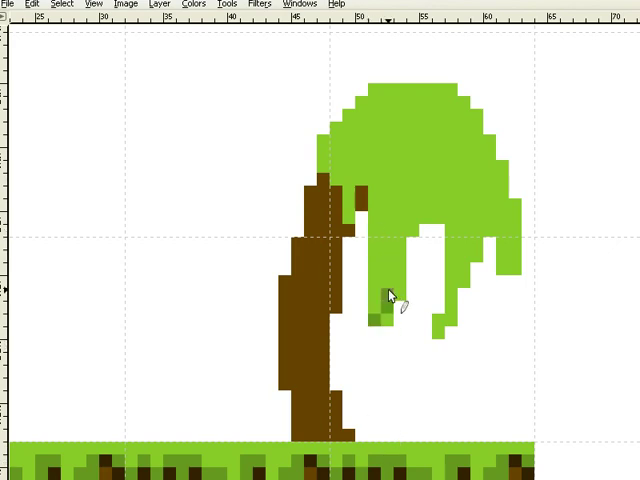
# Step: Pencil darker green pixels along the canopy, extending a frond downward
pyautogui.click(415, 225)
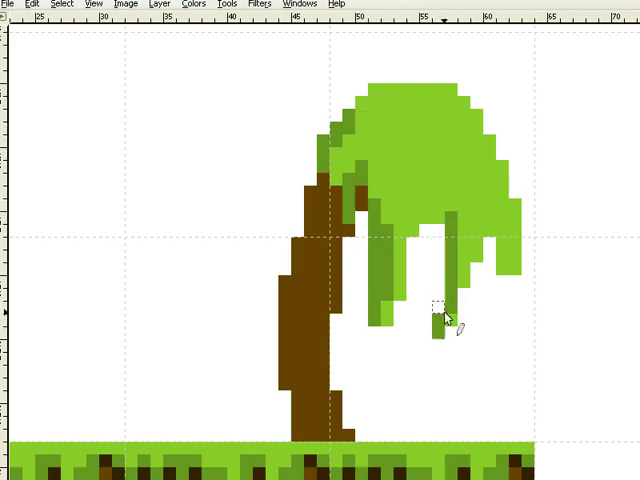
pyautogui.click(432, 223)
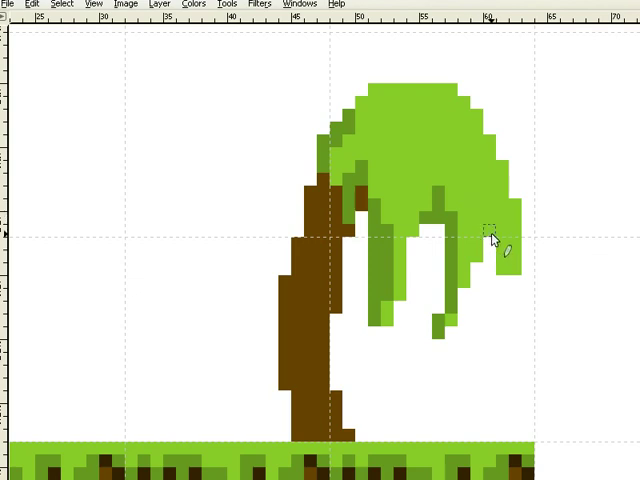
pyautogui.moveTo(500, 243)
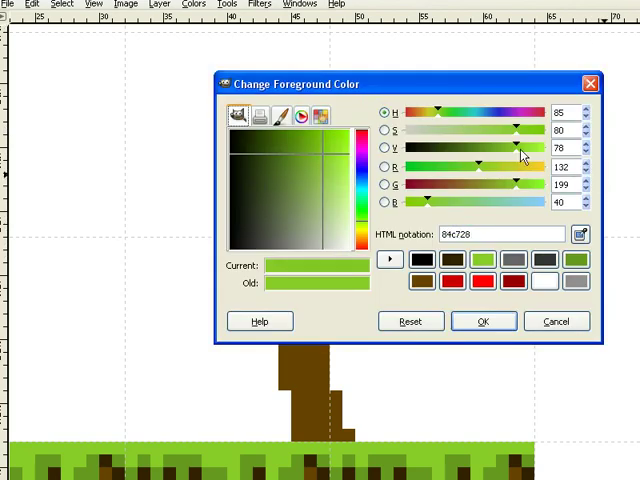
# Step: Pick a brighter green, then pencil highlights and darker shading across the upper canopy
pyautogui.click(483, 321)
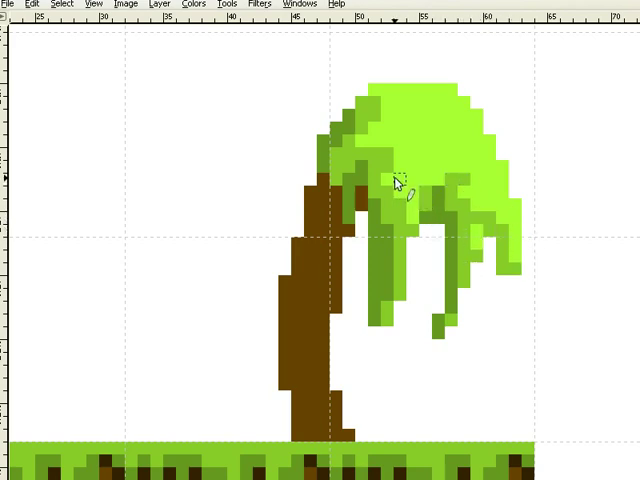
pyautogui.click(386, 135)
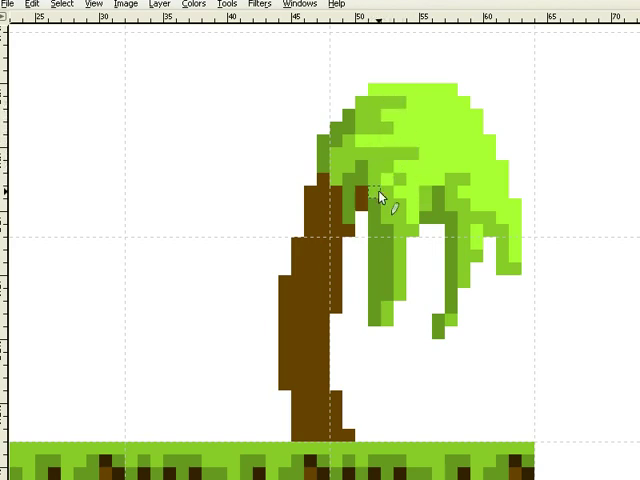
pyautogui.click(378, 198)
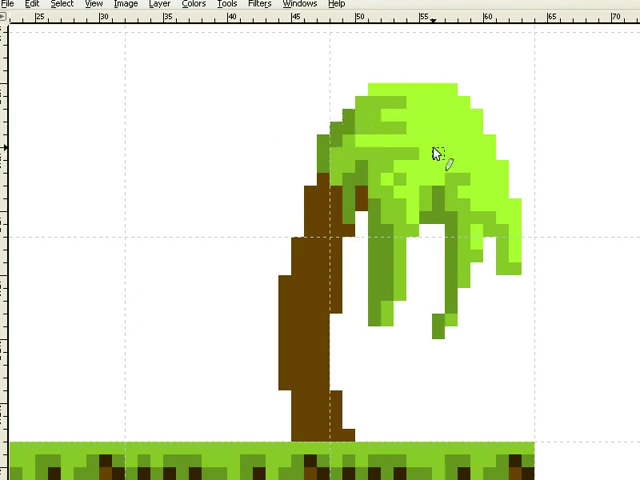
pyautogui.click(360, 195)
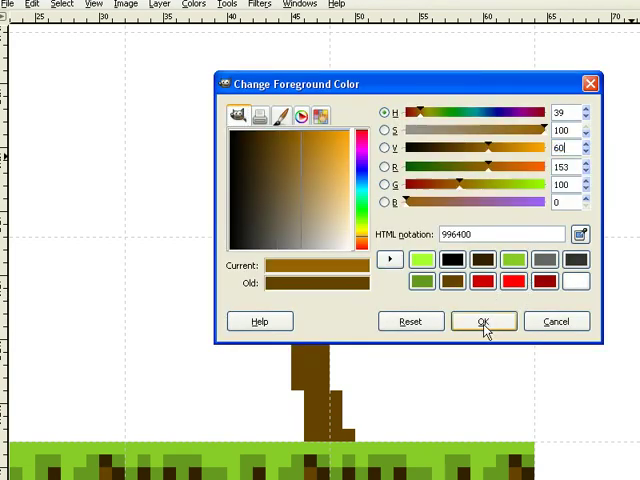
# Step: Confirm the lighter brown 996400 as foreground colour for the trunk highlight
pyautogui.click(483, 321)
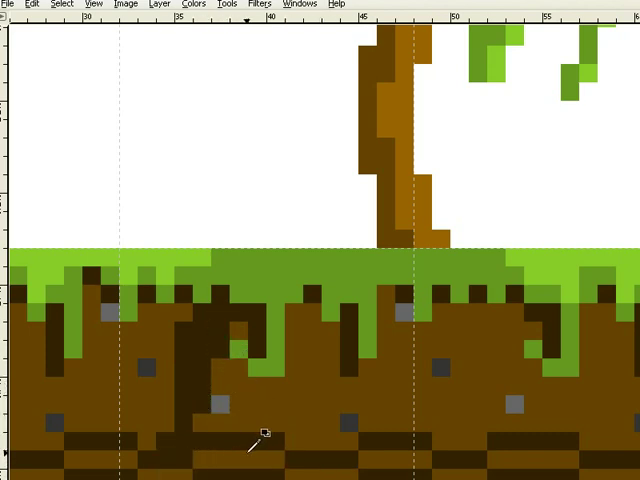
# Step: Scroll down to the dirt and pencil dark shading into its lower band
pyautogui.scroll(-3)
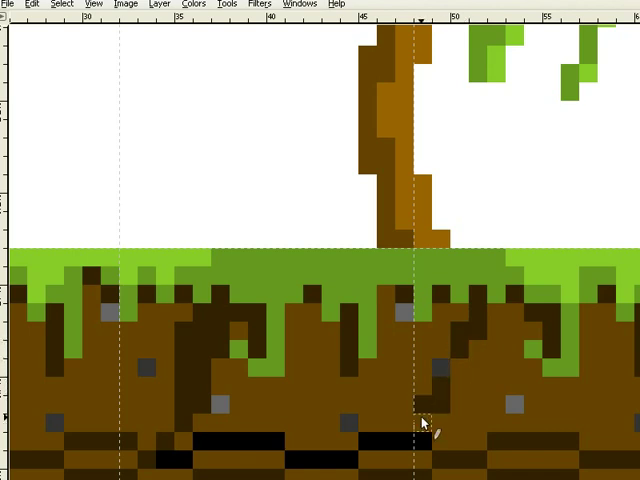
pyautogui.scroll(-3)
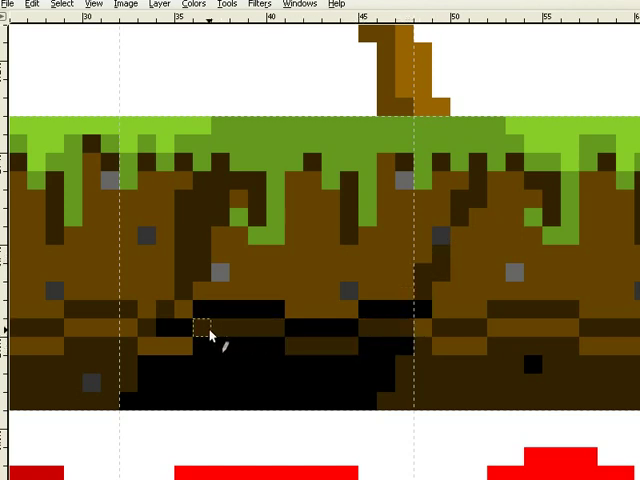
pyautogui.click(202, 330)
pyautogui.write('40')
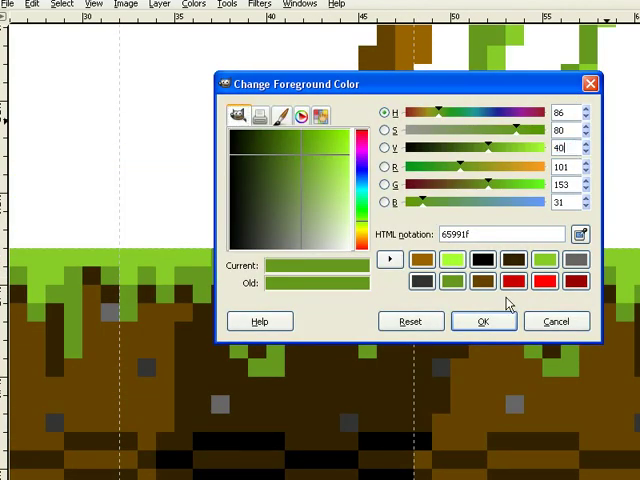
# Step: Confirm darker grass green 65991f and adjust its brightness for the shadow
pyautogui.click(483, 321)
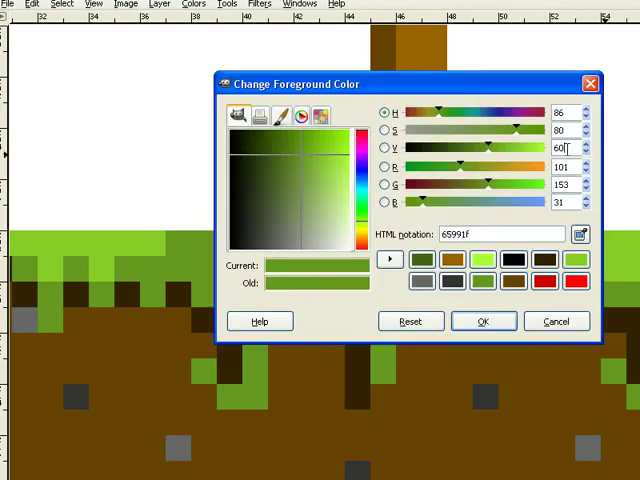
pyautogui.click(484, 321)
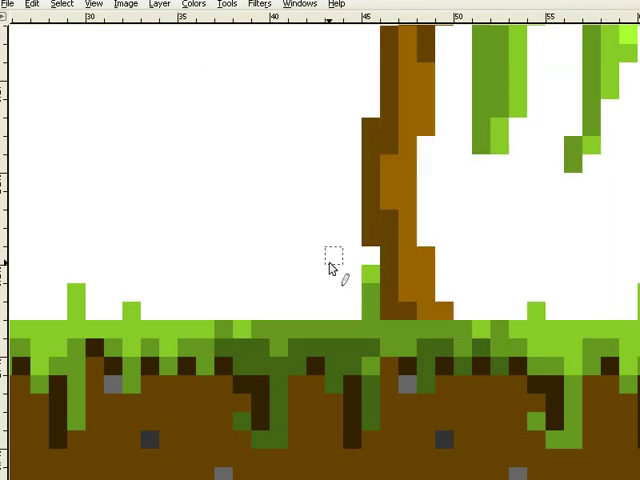
# Step: Pencil a grass strand near the trunk base and choose bright green 34ff75
pyautogui.click(365, 280)
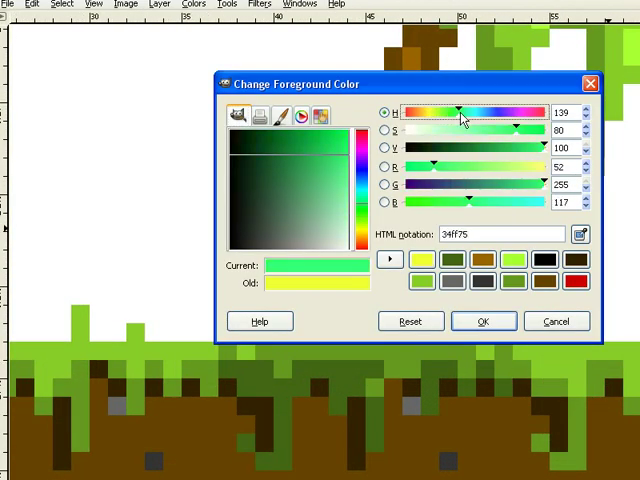
pyautogui.click(481, 321)
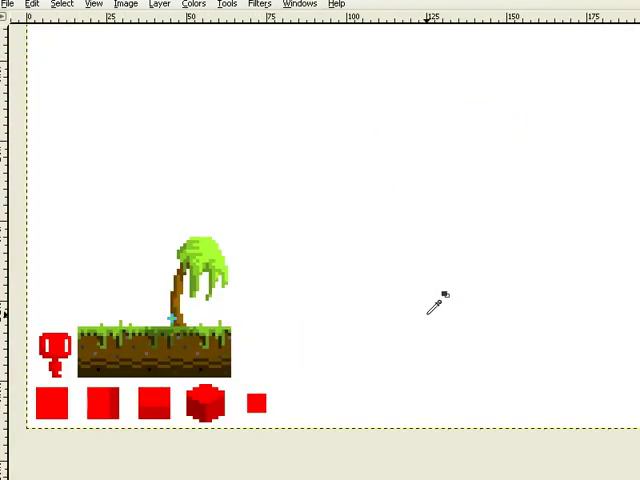
pyautogui.moveTo(115, 330)
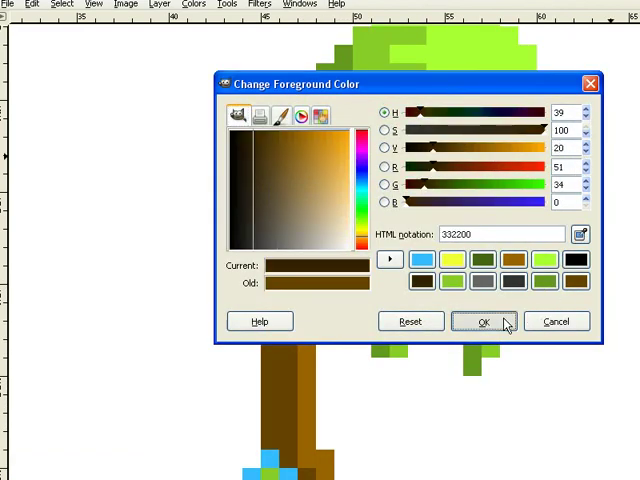
# Step: Confirm very dark brown 332200 as the foreground colour
pyautogui.click(485, 321)
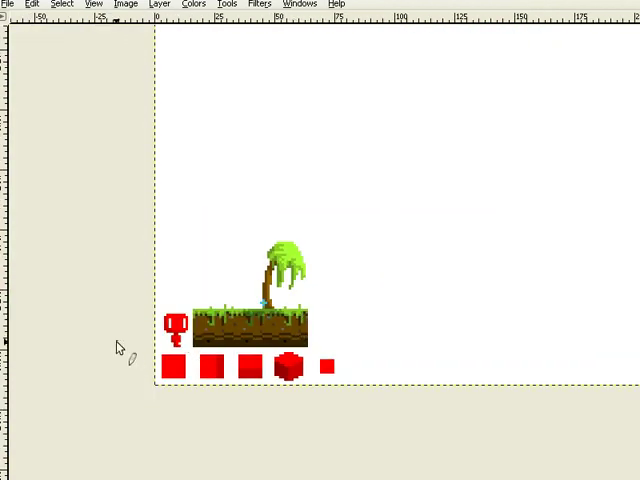
pyautogui.moveTo(285, 305)
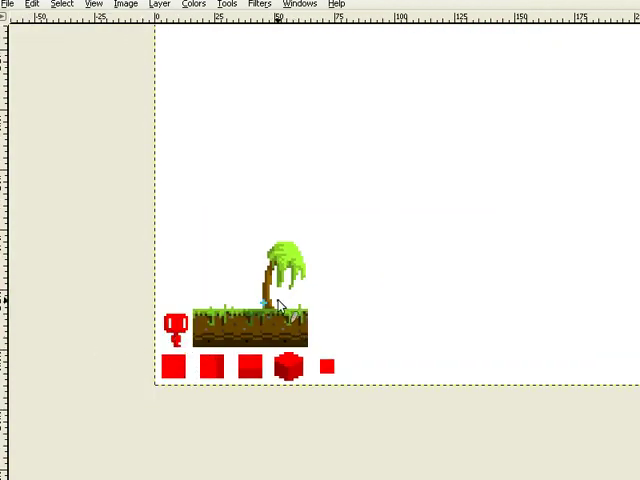